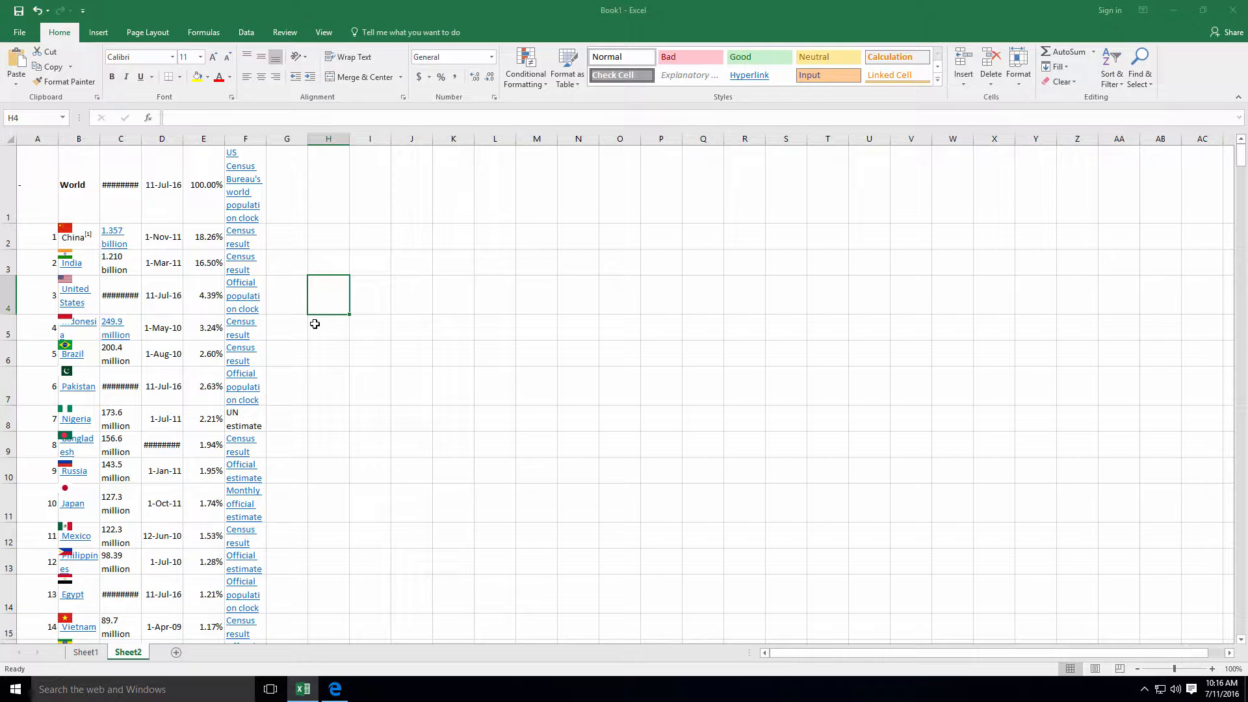
Step: Use Go To (F5) with reference E4 to land on the United States 4.39% cell
{"action": "key", "text": "f5"}
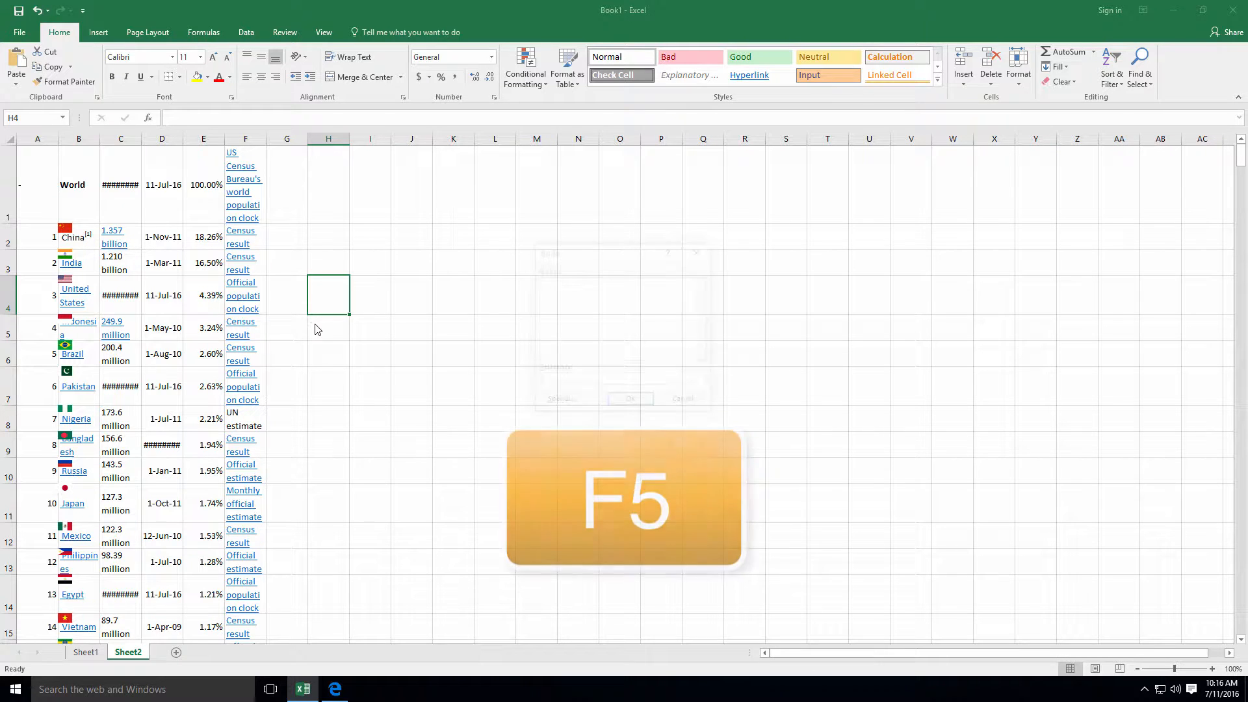
{"action": "key", "text": "f5"}
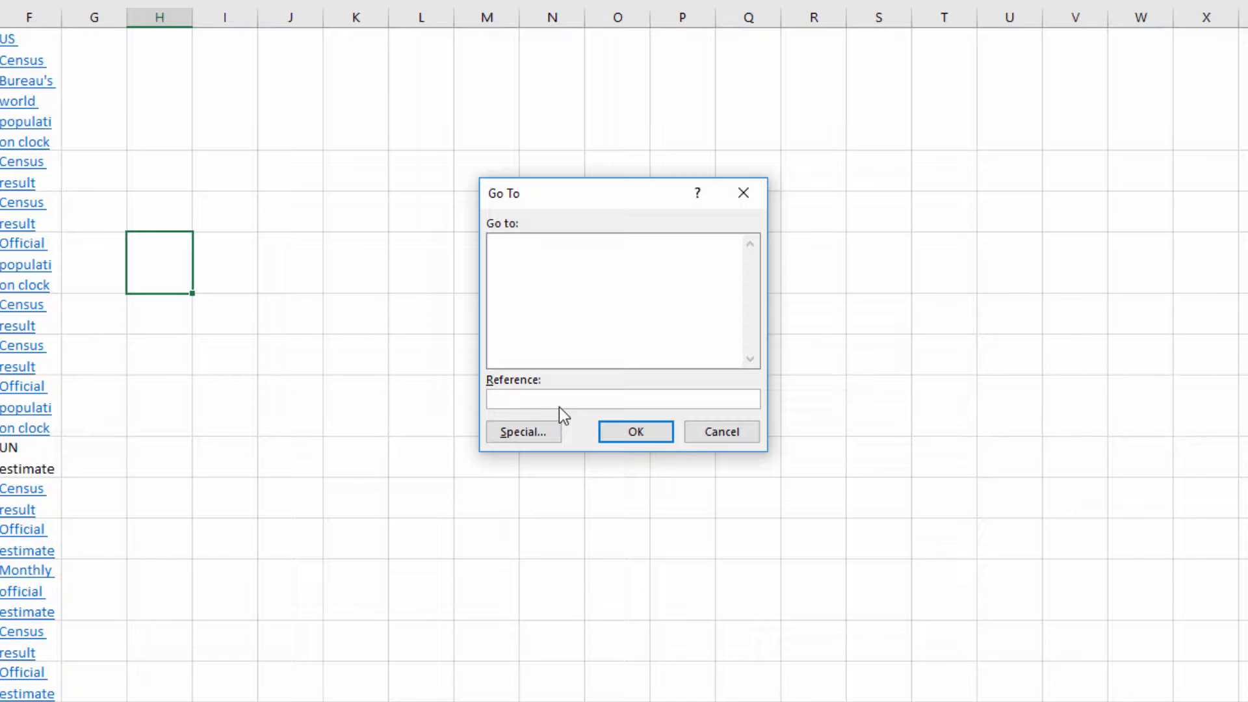
{"action": "type", "text": "E"}
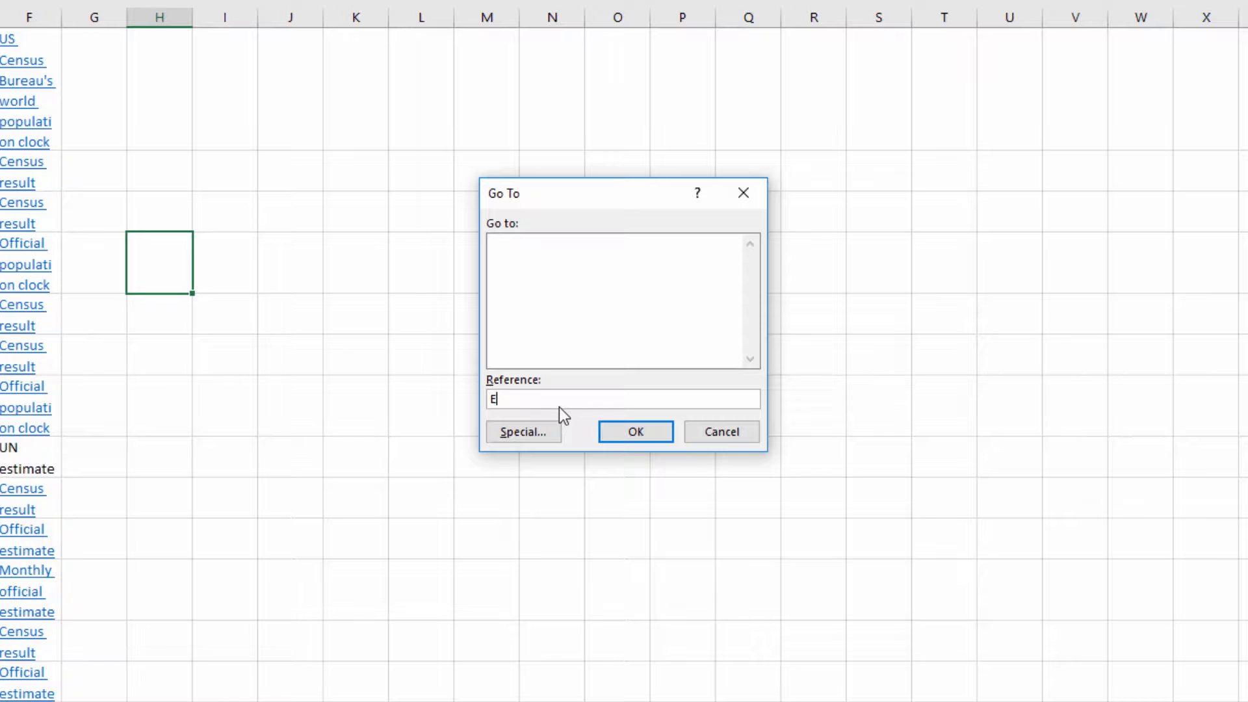
{"action": "type", "text": "4"}
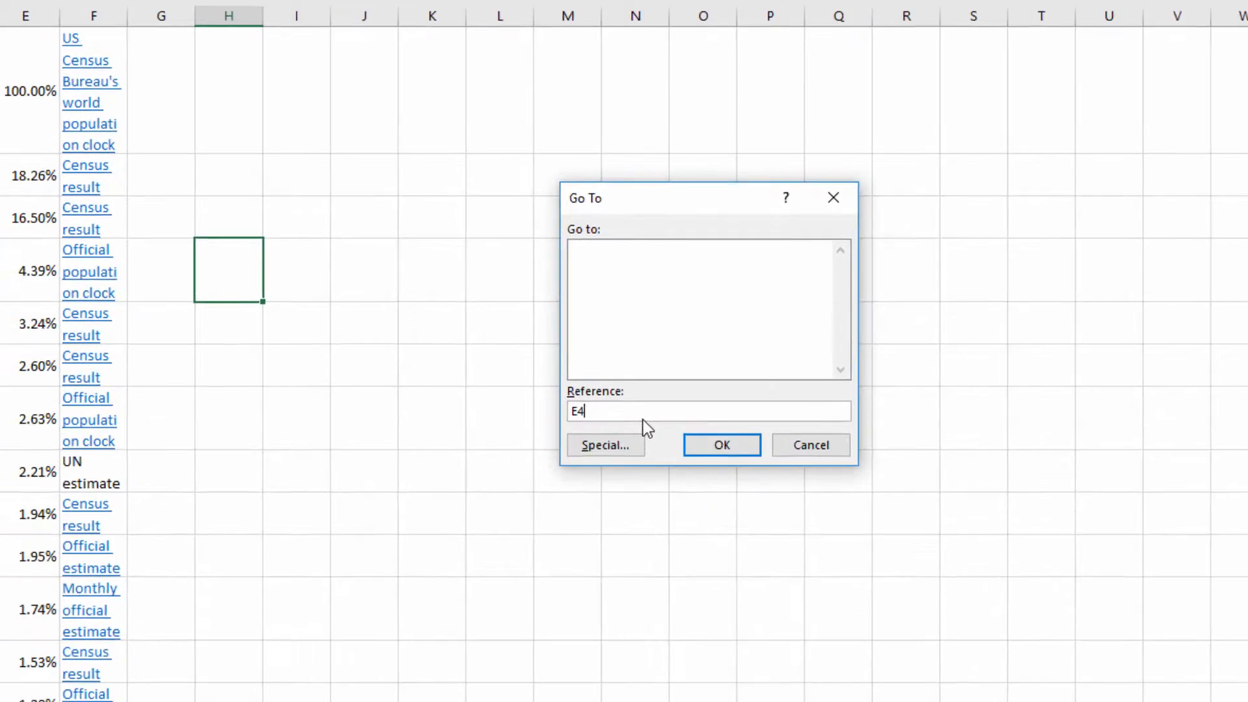
{"action": "left_click", "coordinate": [720, 445]}
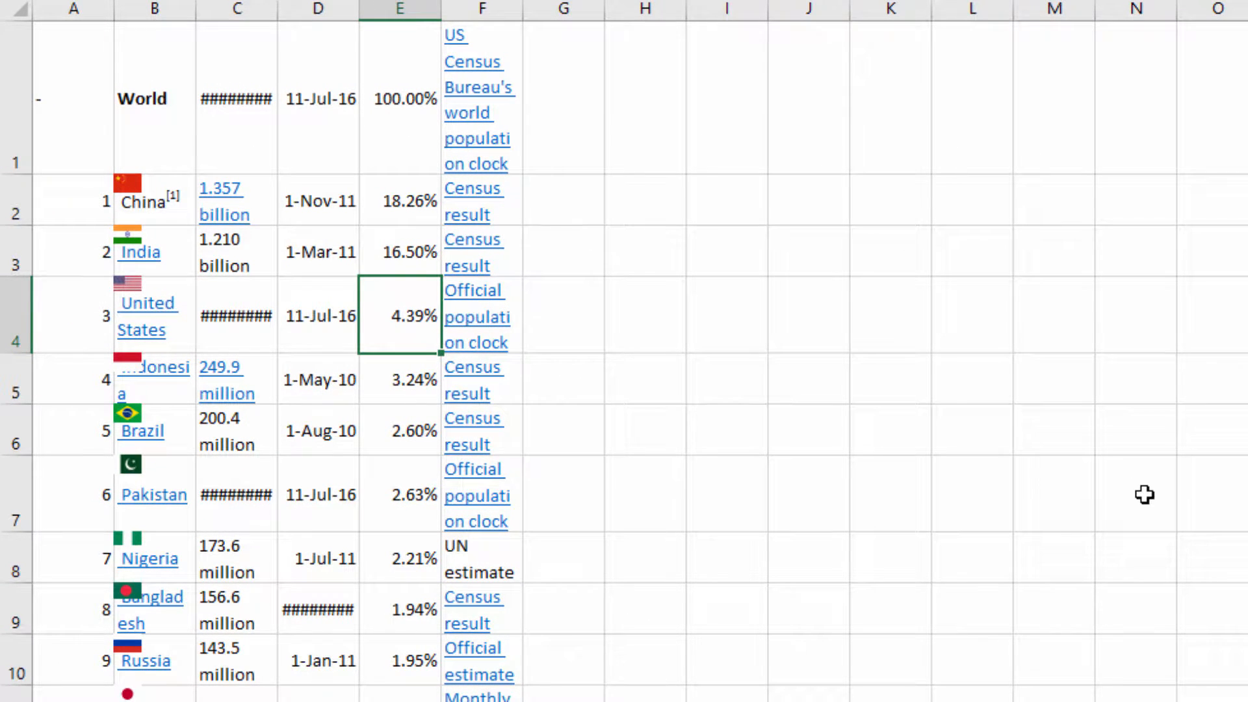
Step: Enter the invalid reference _E5 in Go To and acknowledge the missing-reference error
{"action": "key", "text": "ctrl+g"}
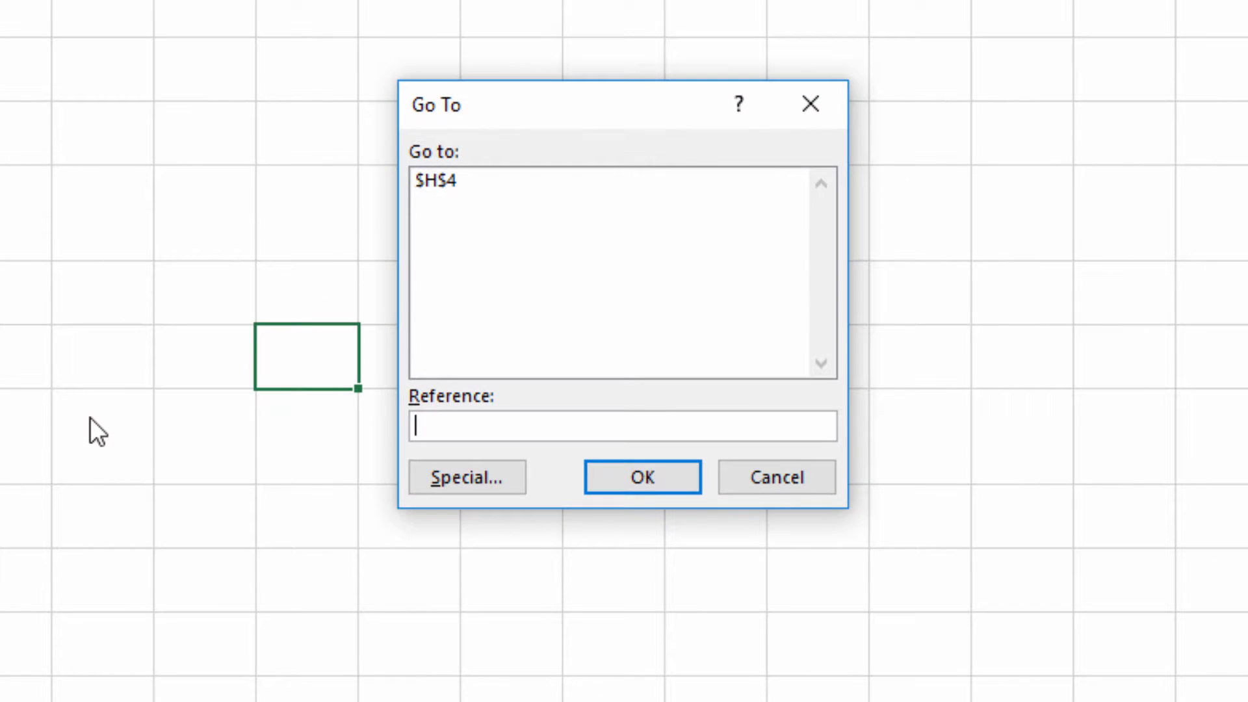
{"action": "type", "text": "_"}
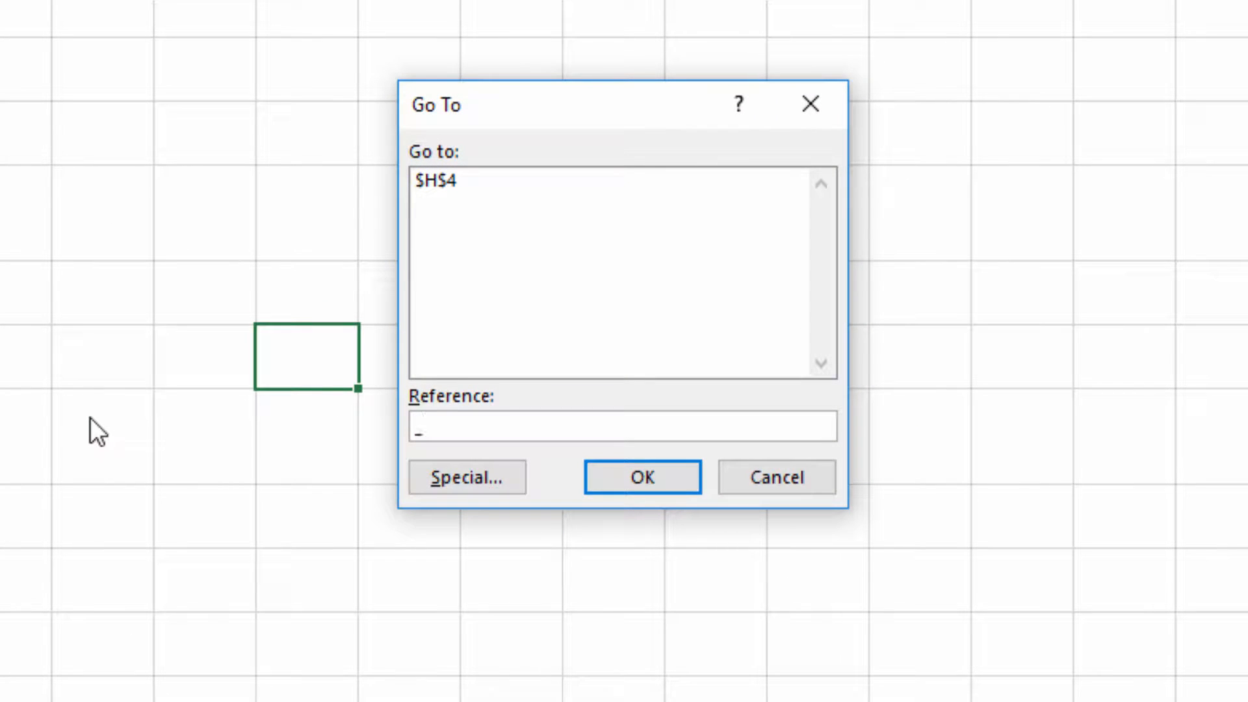
{"action": "type", "text": "E5"}
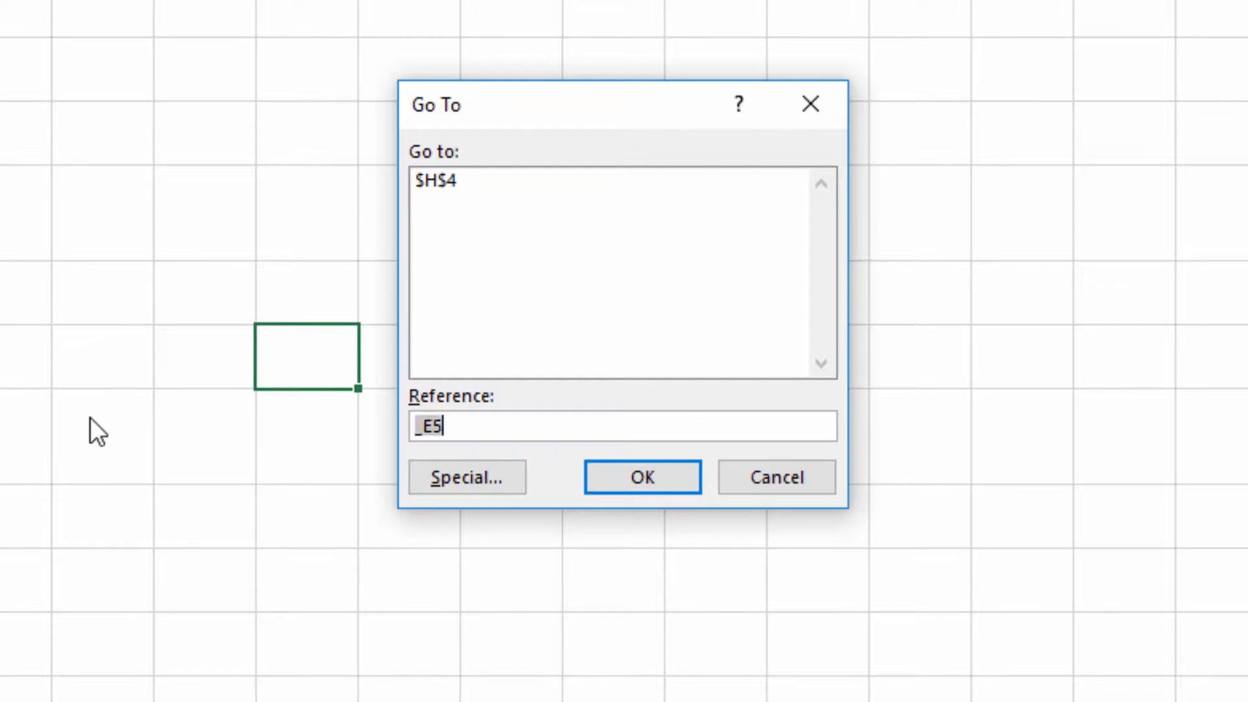
{"action": "left_click", "coordinate": [641, 477]}
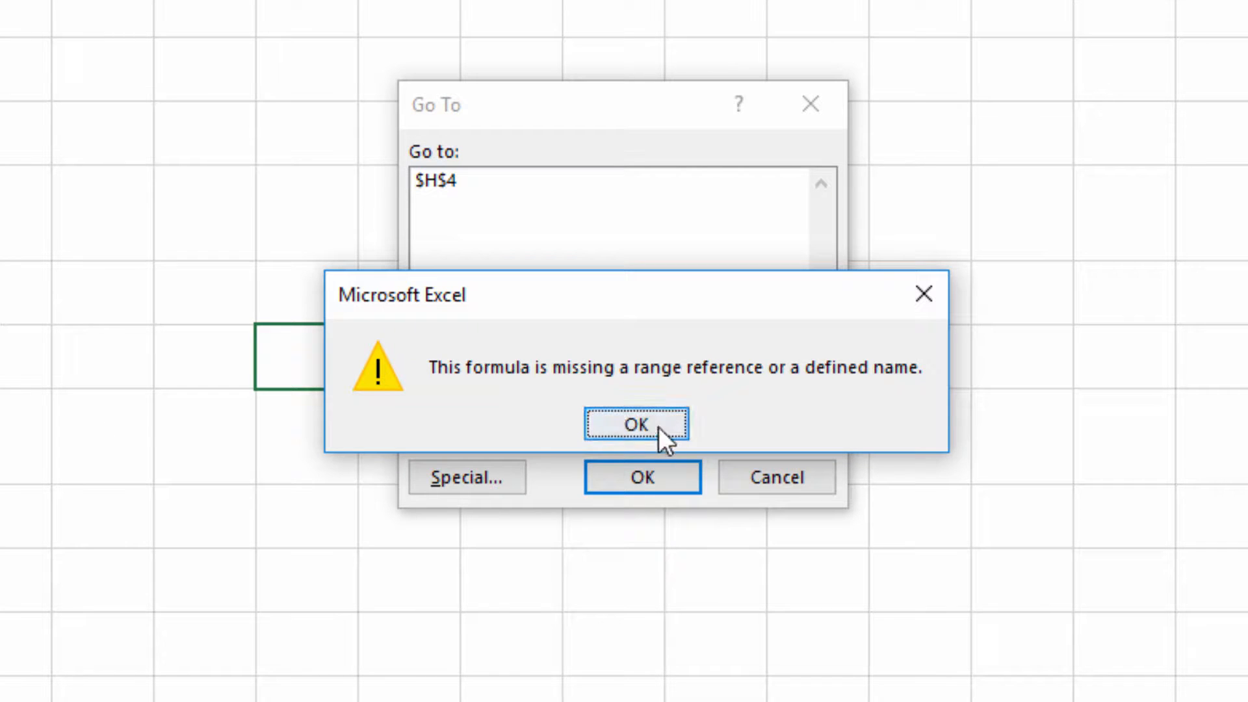
{"action": "left_click", "coordinate": [633, 423]}
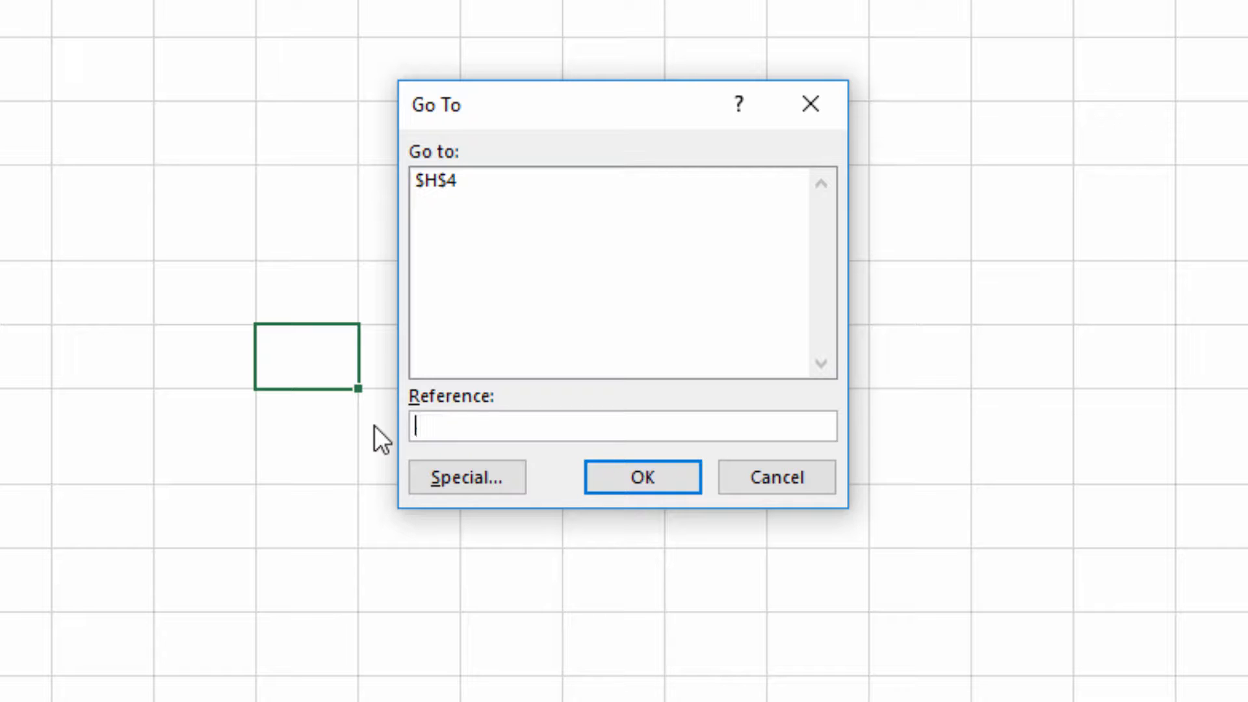
Step: Select all flag pictures via Go To Special Objects, delete them and return to the cells
{"action": "left_click", "coordinate": [465, 477]}
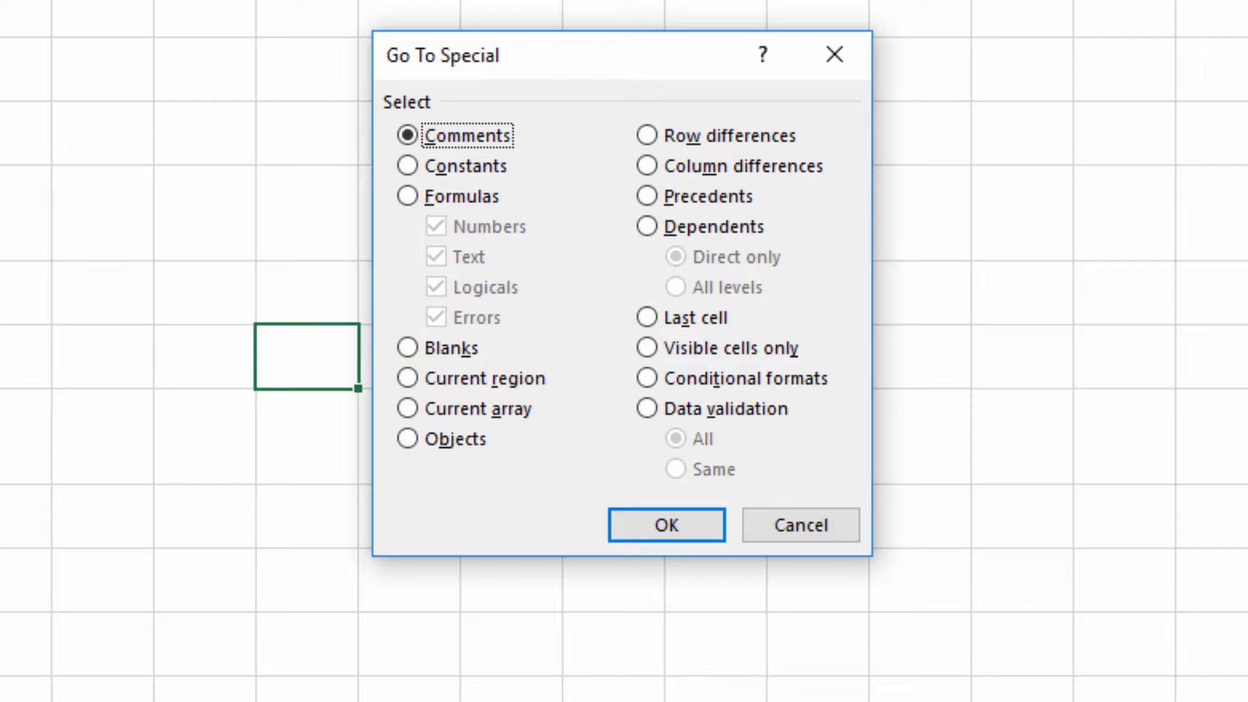
{"action": "mouse_move", "coordinate": [437, 480]}
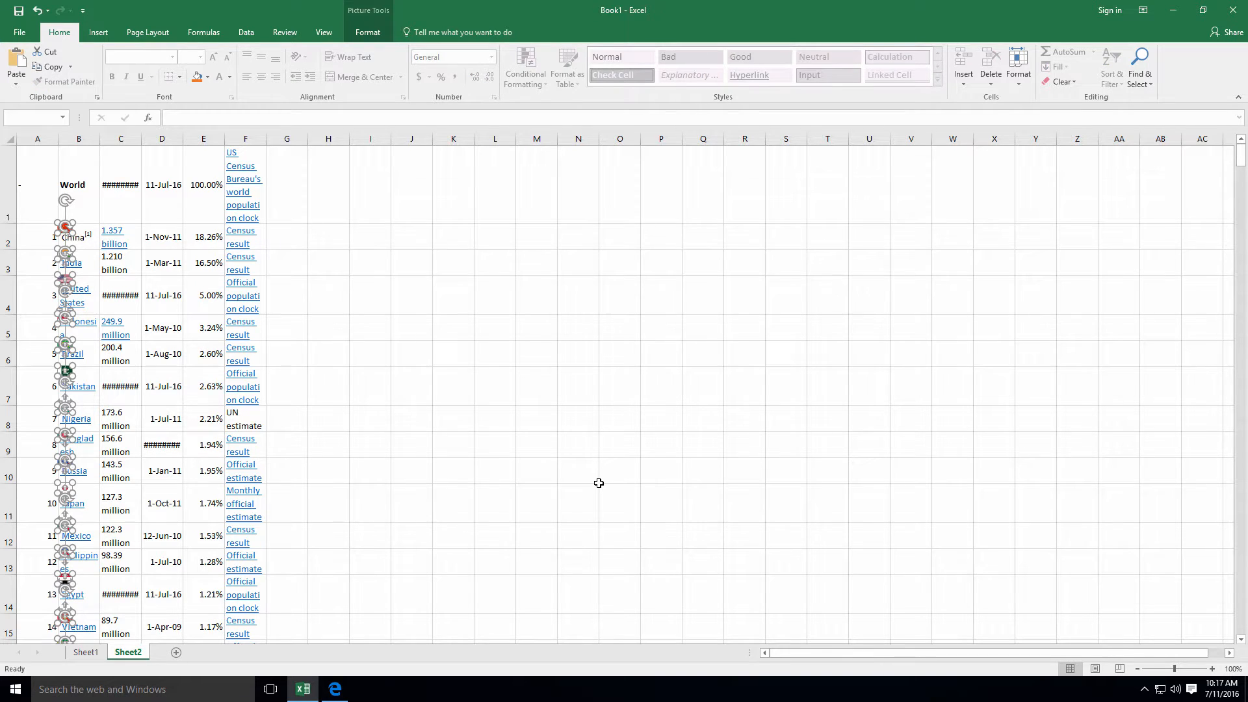
{"action": "left_click", "coordinate": [494, 353]}
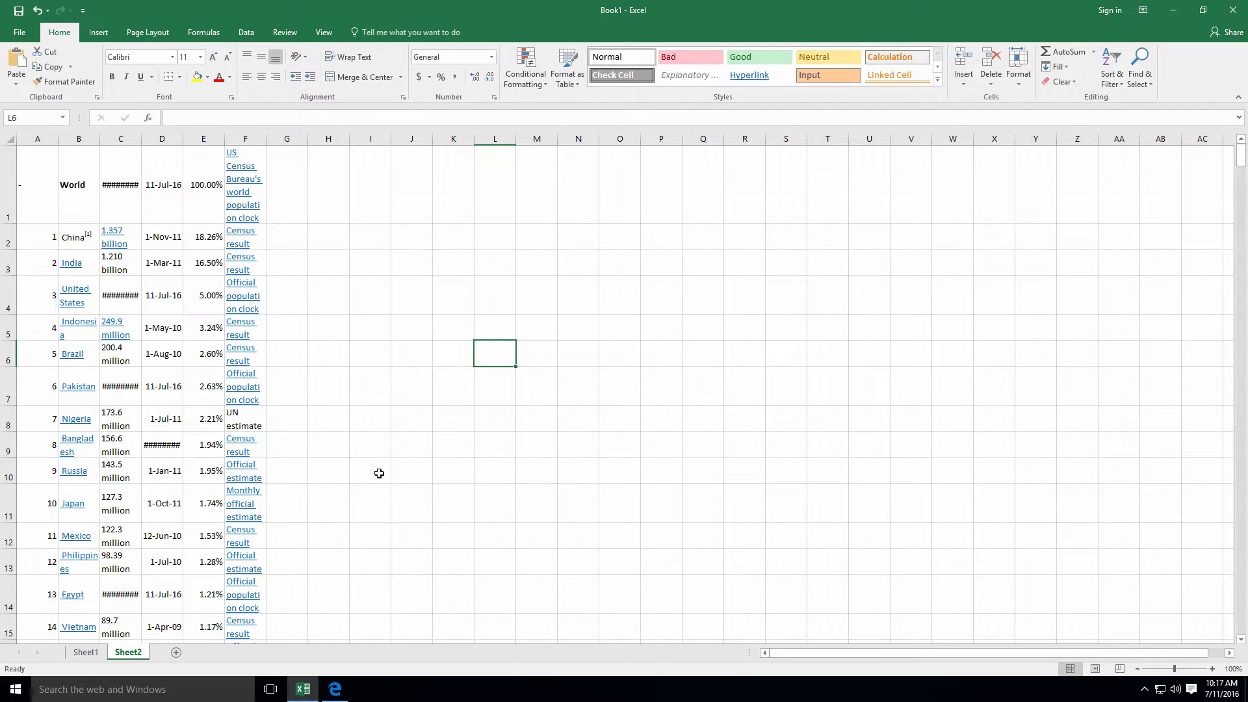
{"action": "mouse_move", "coordinate": [75, 296]}
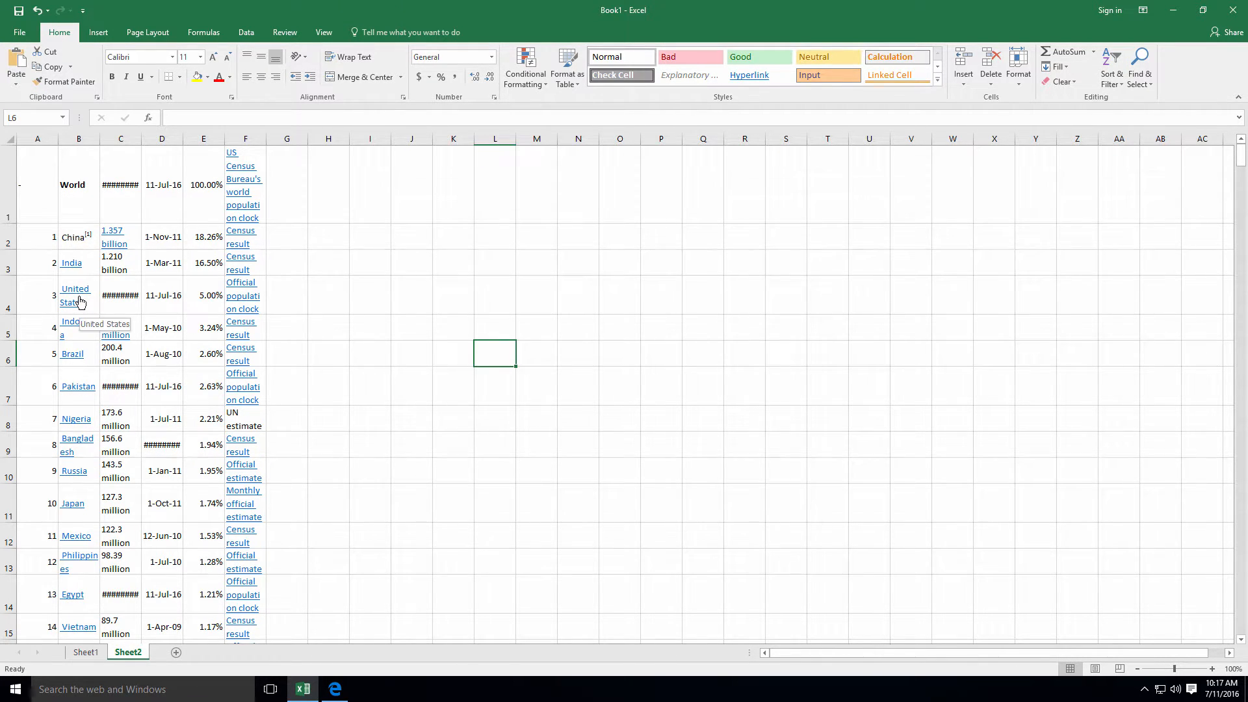
{"action": "mouse_move", "coordinate": [286, 321]}
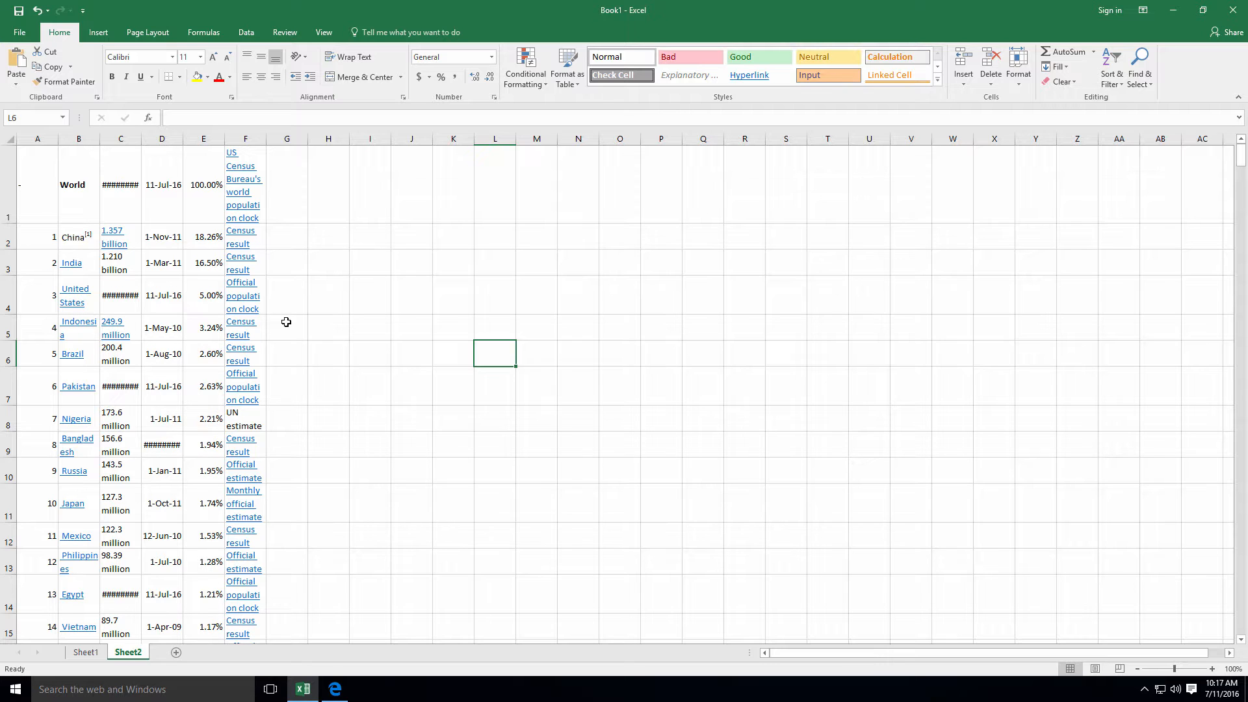
Step: On Sheet1, use Go To Special Blanks to select every empty cell in the test data
{"action": "left_click", "coordinate": [85, 652]}
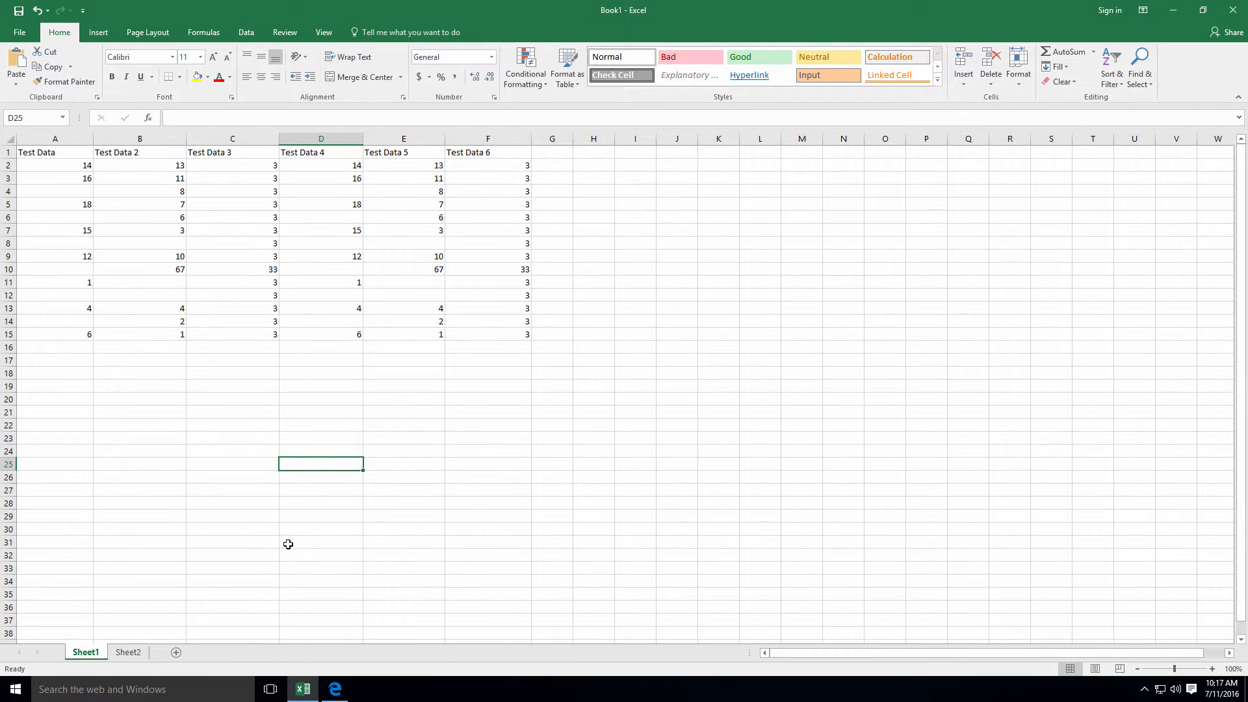
{"action": "mouse_move", "coordinate": [268, 530]}
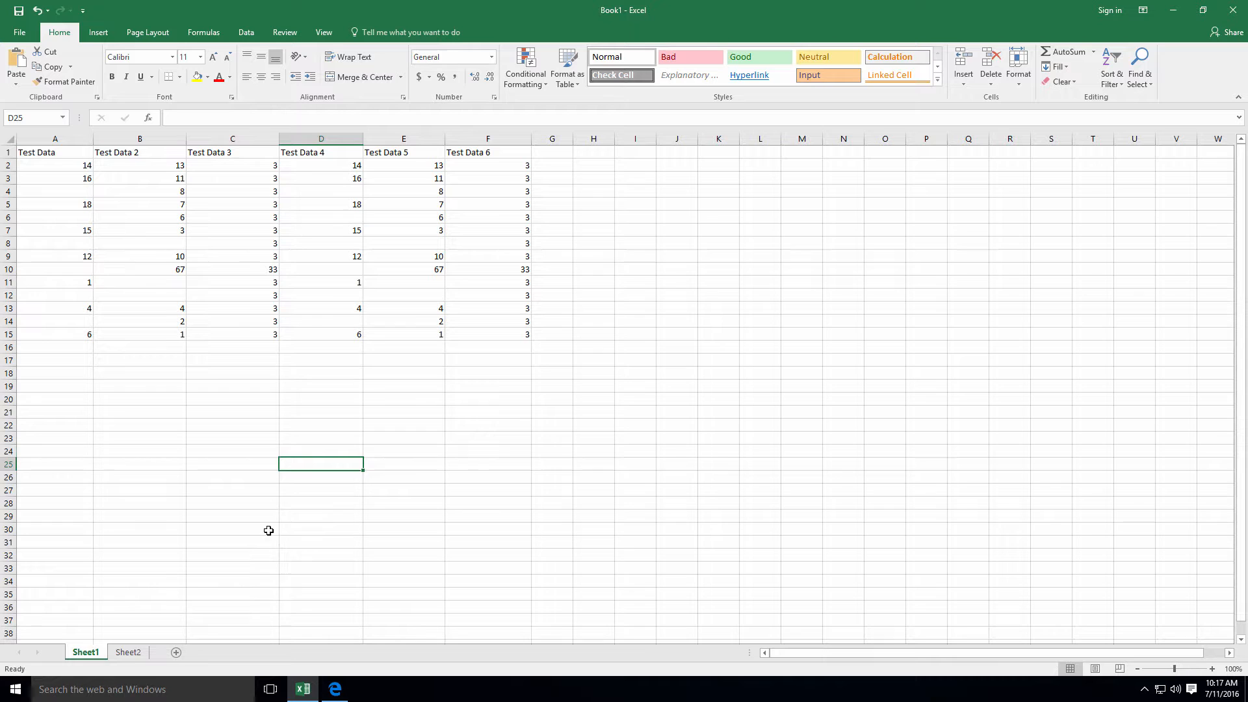
{"action": "mouse_move", "coordinate": [262, 508]}
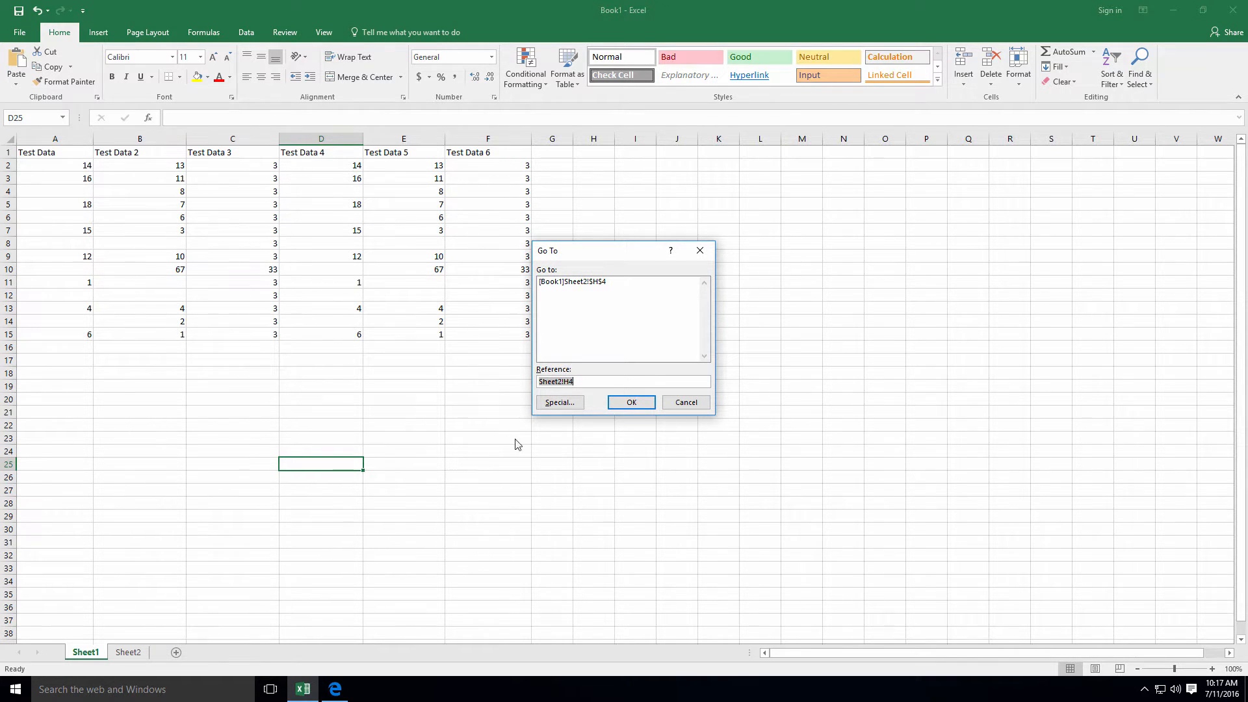
{"action": "left_click", "coordinate": [559, 401]}
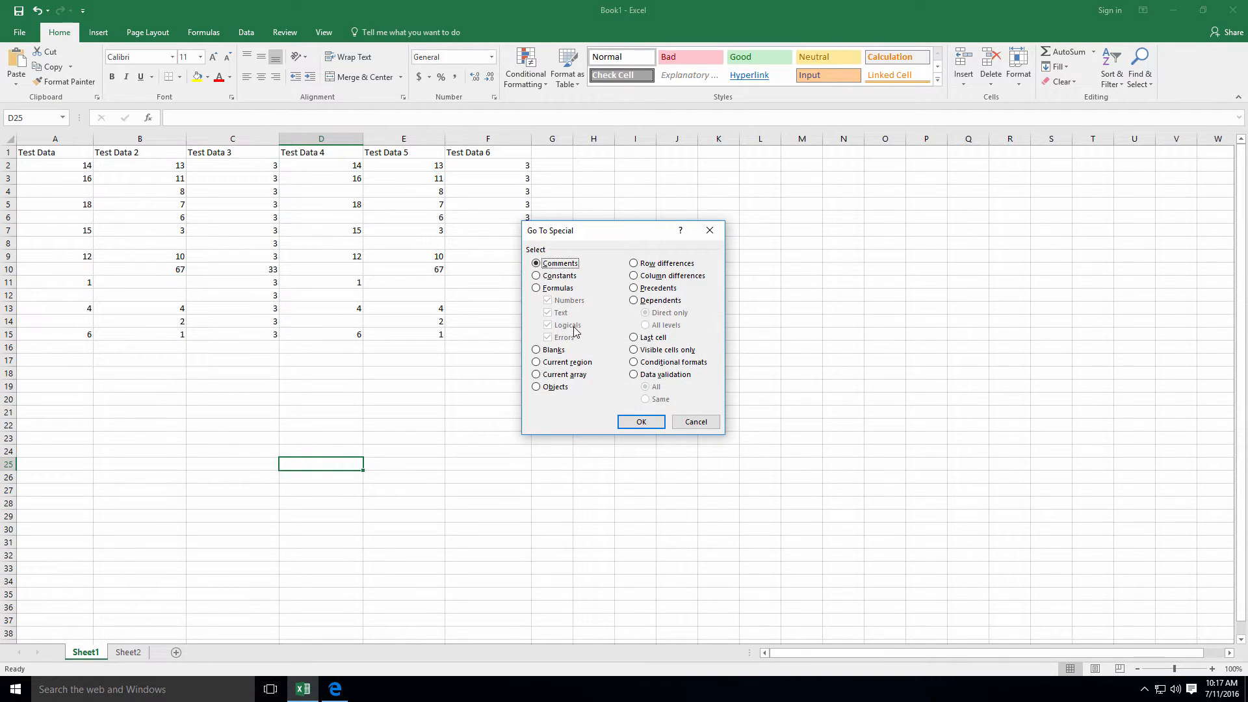
{"action": "left_click", "coordinate": [641, 422]}
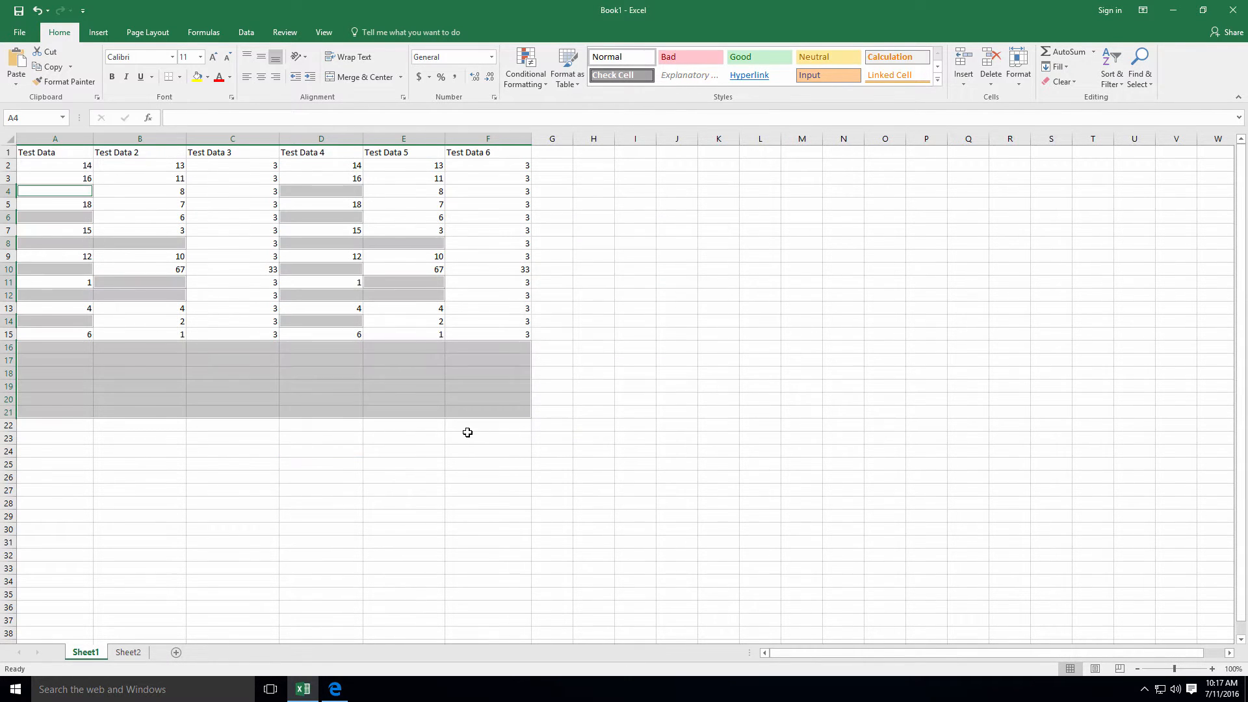
{"action": "mouse_move", "coordinate": [389, 372]}
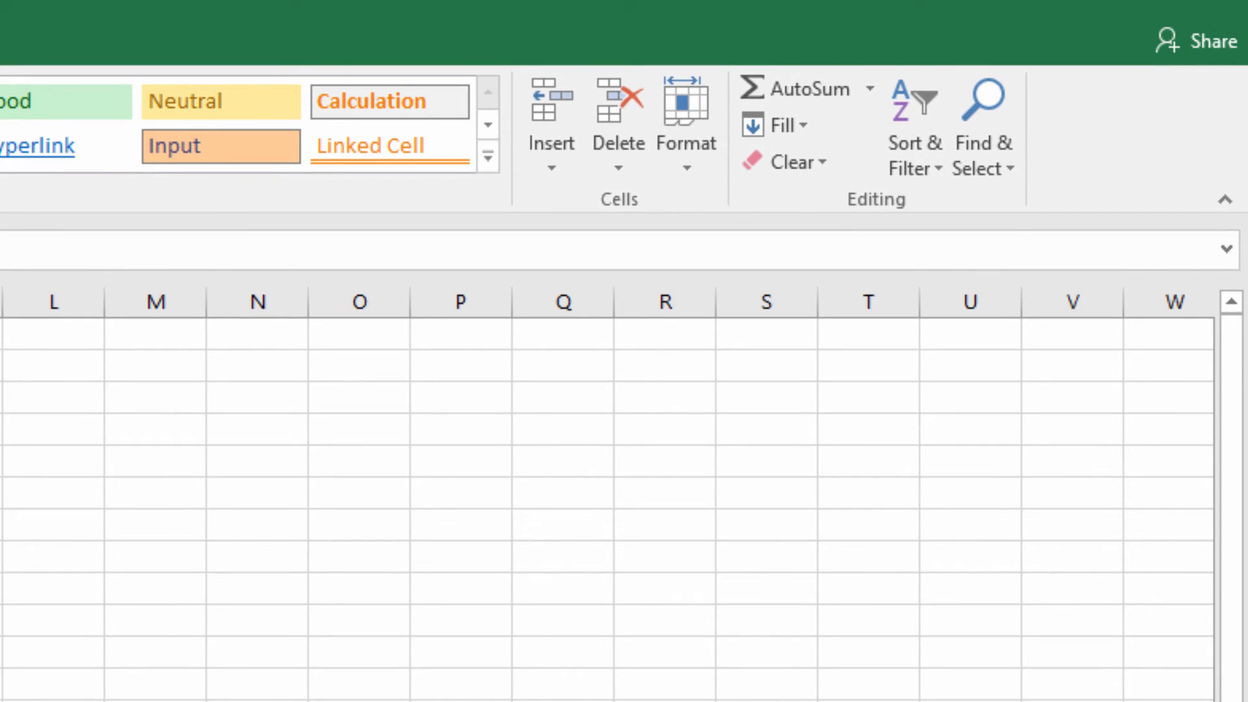
Step: Drop down the Home ribbon's Find & Select menu in the Editing group
{"action": "left_click", "coordinate": [983, 127]}
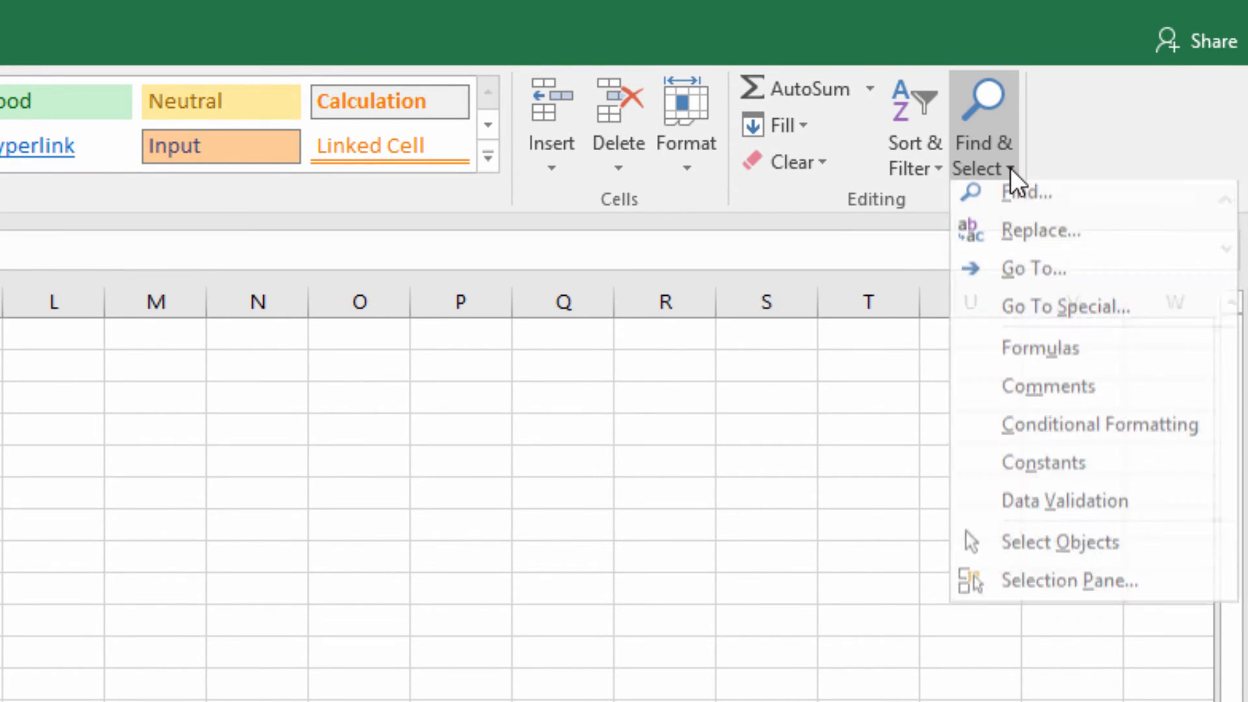
{"action": "mouse_move", "coordinate": [1059, 316]}
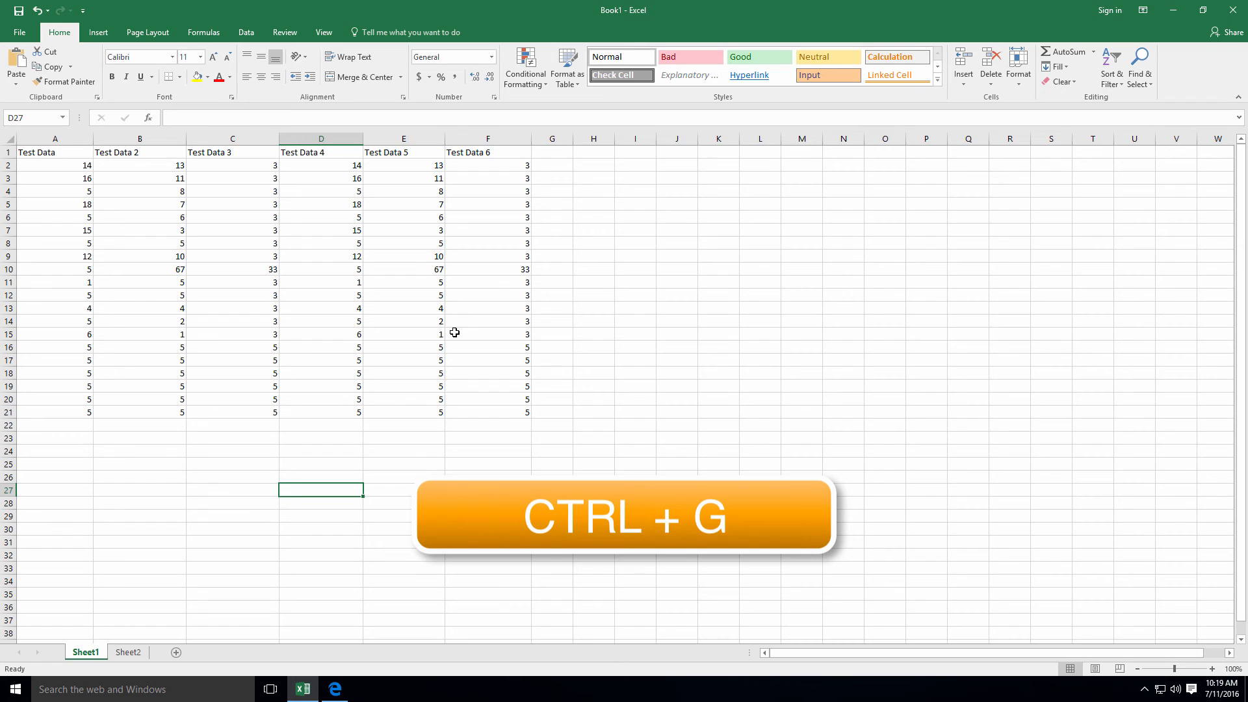
{"action": "key", "text": "ctrl+g"}
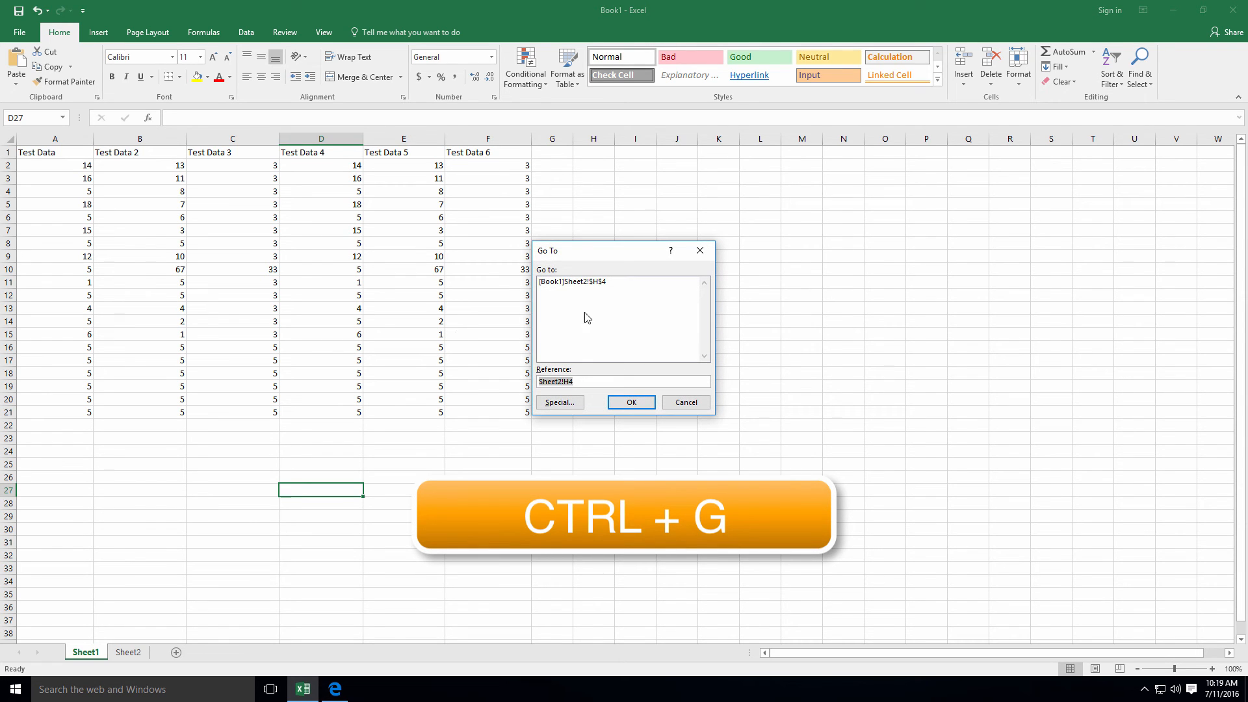
{"action": "left_click", "coordinate": [685, 402]}
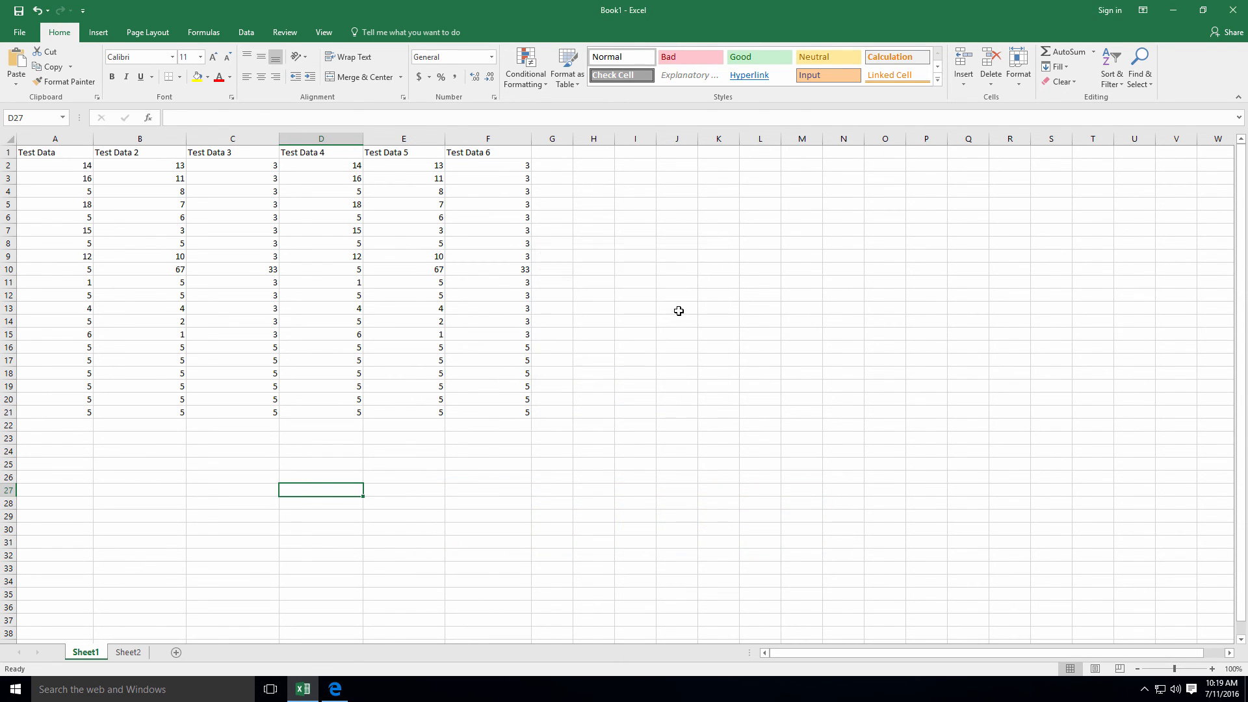
{"action": "mouse_move", "coordinate": [675, 317]}
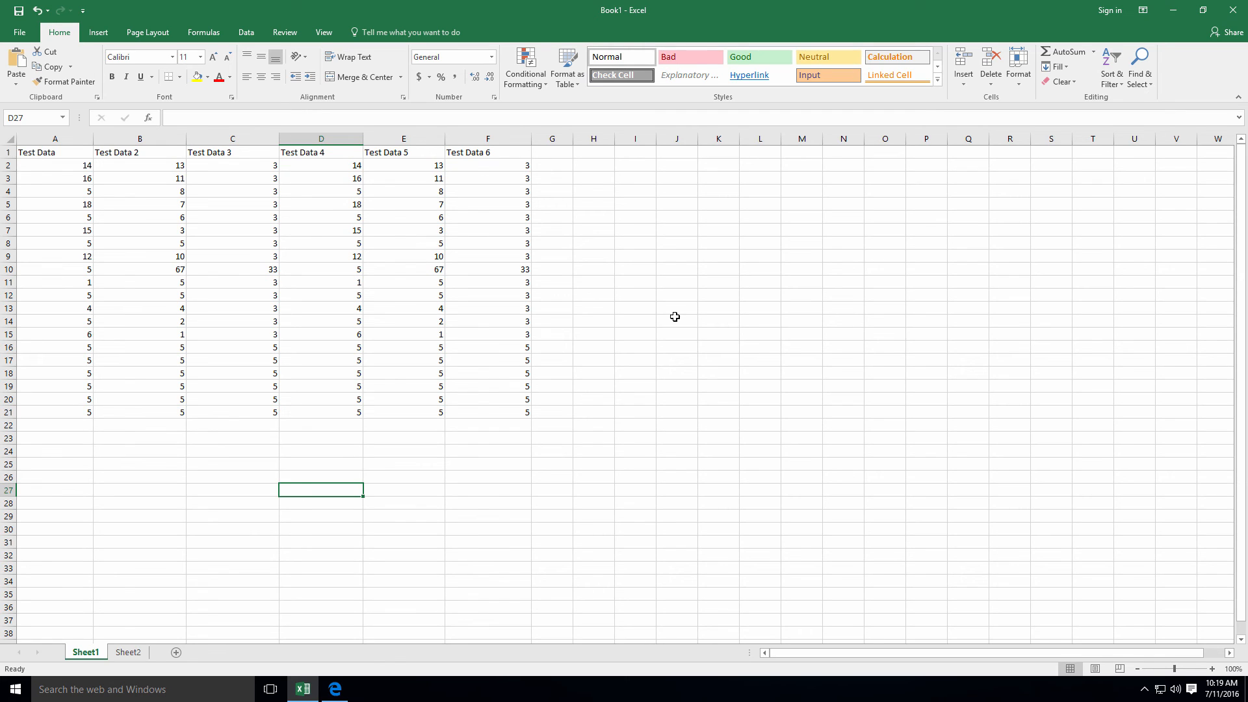